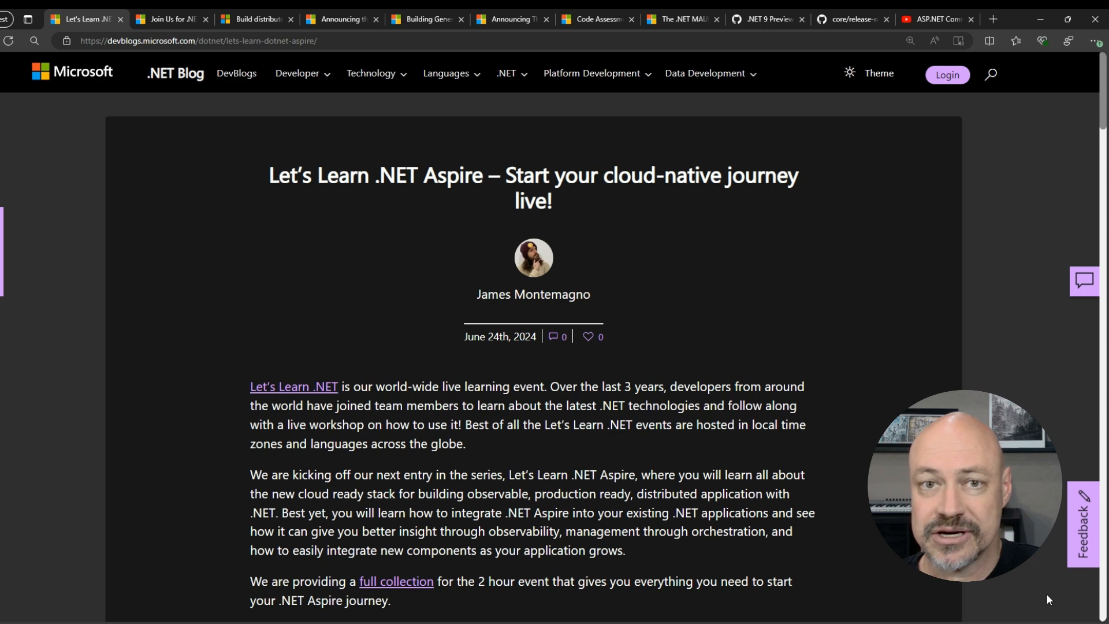
- Scroll the Let's Learn .NET Aspire post down to the 'Grab the workshop' weather hub example
scroll(down, 3)
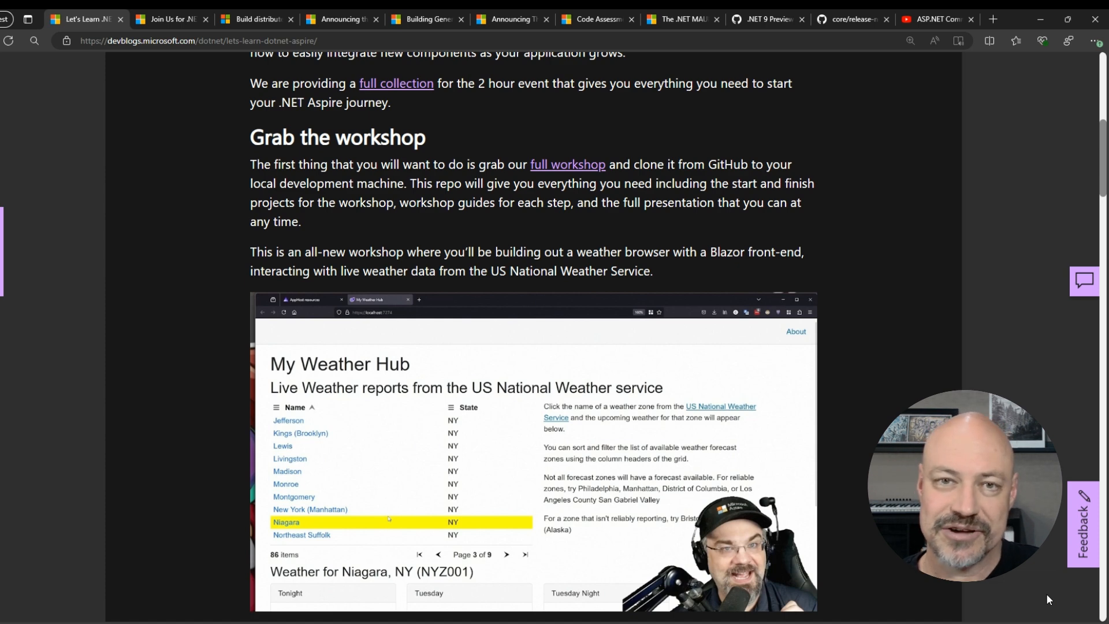
- Read the .NET Aspire Developers Day event highlights, then move to the OpenAI library for .NET announcement
click(167, 19)
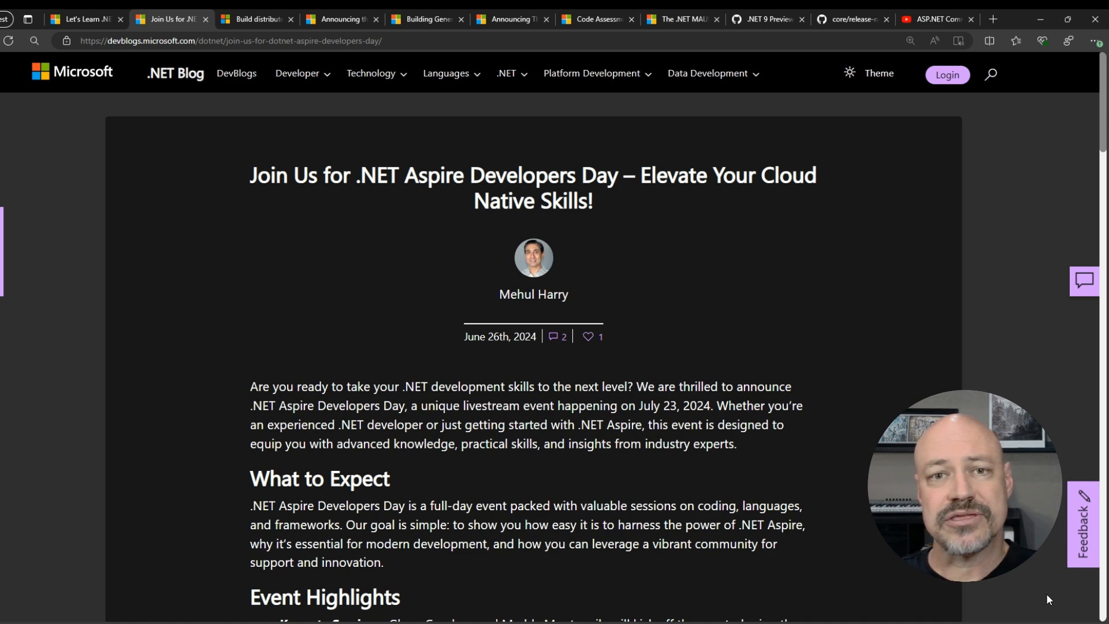
scroll(down, 3)
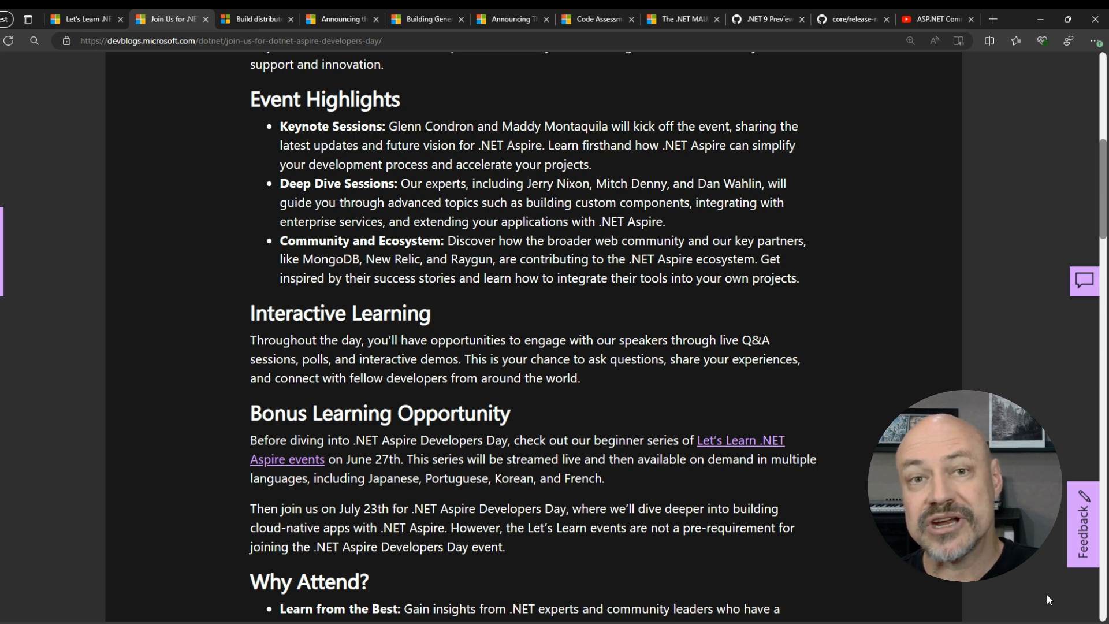
click(255, 19)
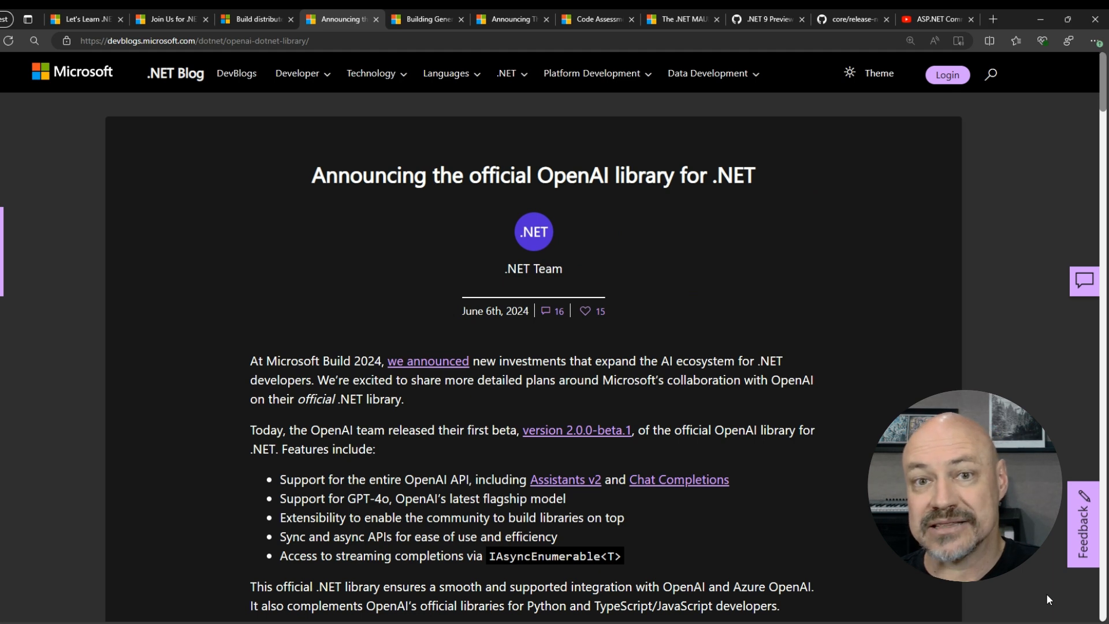
- Switch to the Third Party API and Package Map Support for .NET Upgrade Assistant post
click(427, 19)
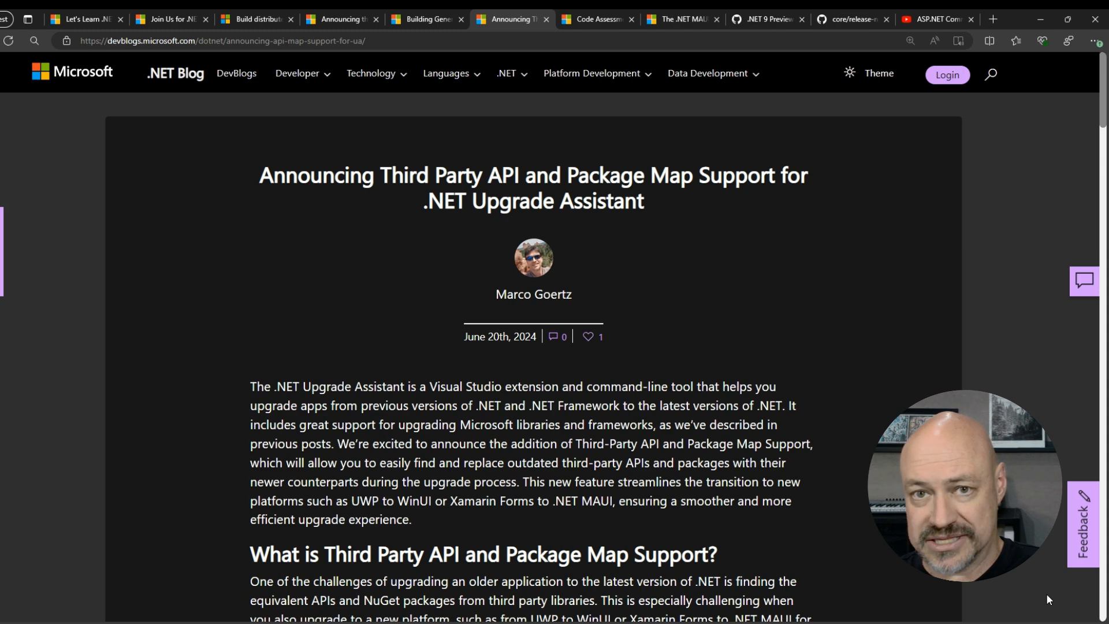
- Scroll to the 'How to create API and Package Maps' steps and the Pack screenshot
scroll(down, 3)
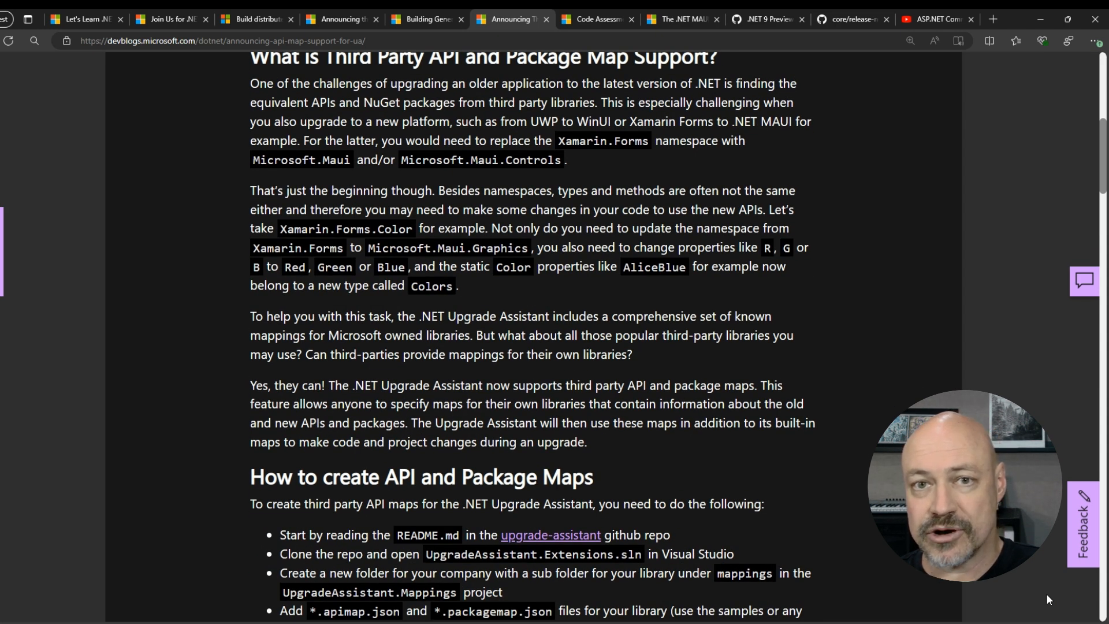
scroll(down, 3)
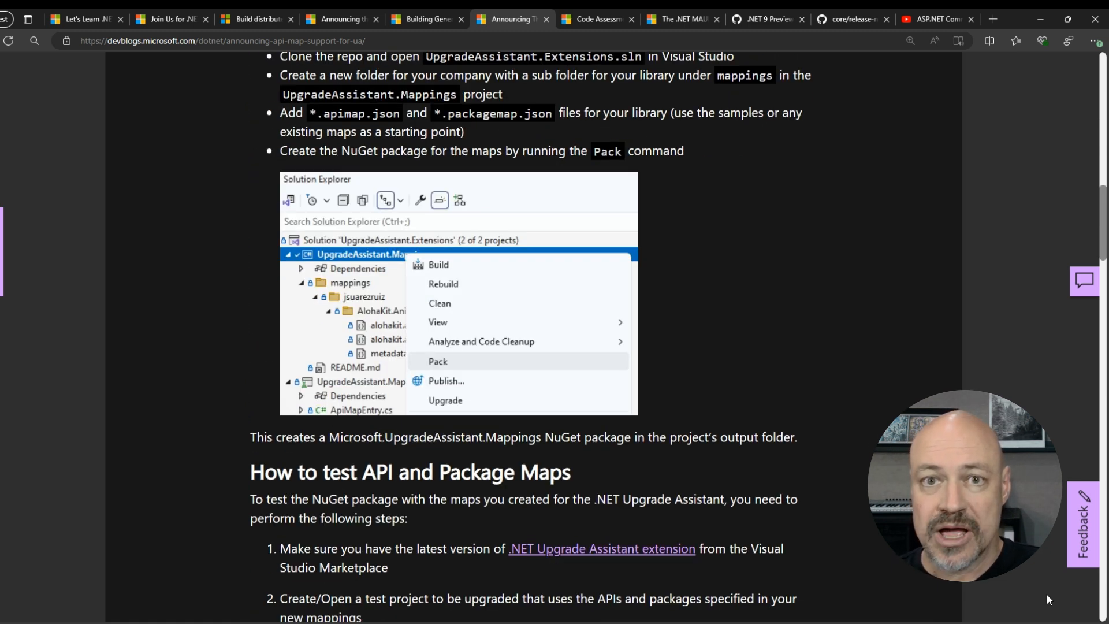
- Read through the Code Assessment with .NET Upgrade Assistant post, then move to the .NET 9 Preview 5 GitHub release notes
click(596, 19)
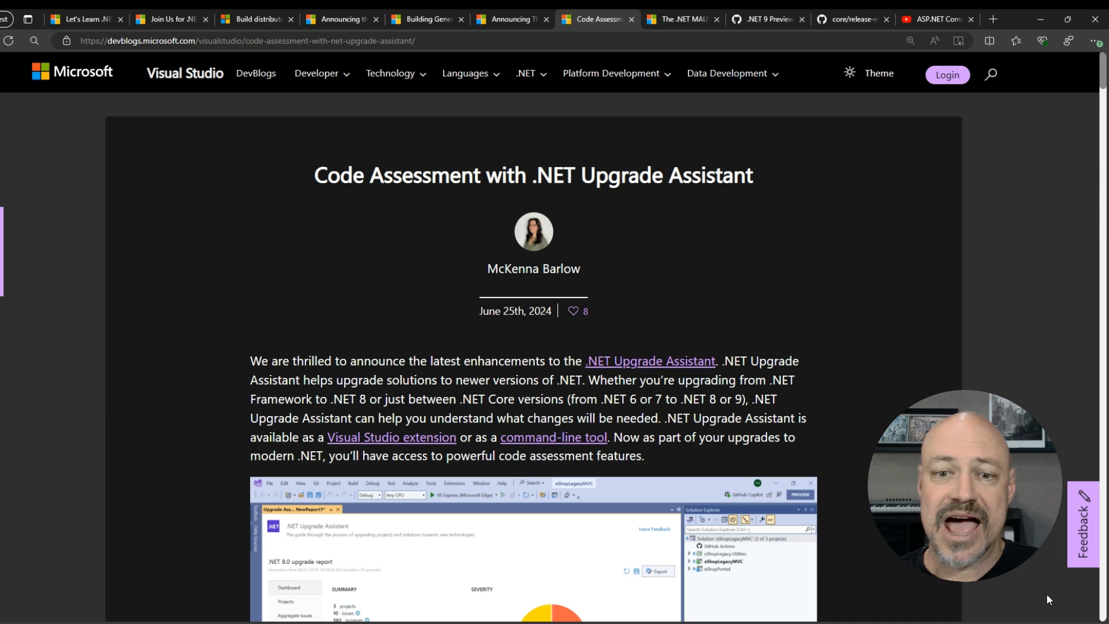
scroll(down, 3)
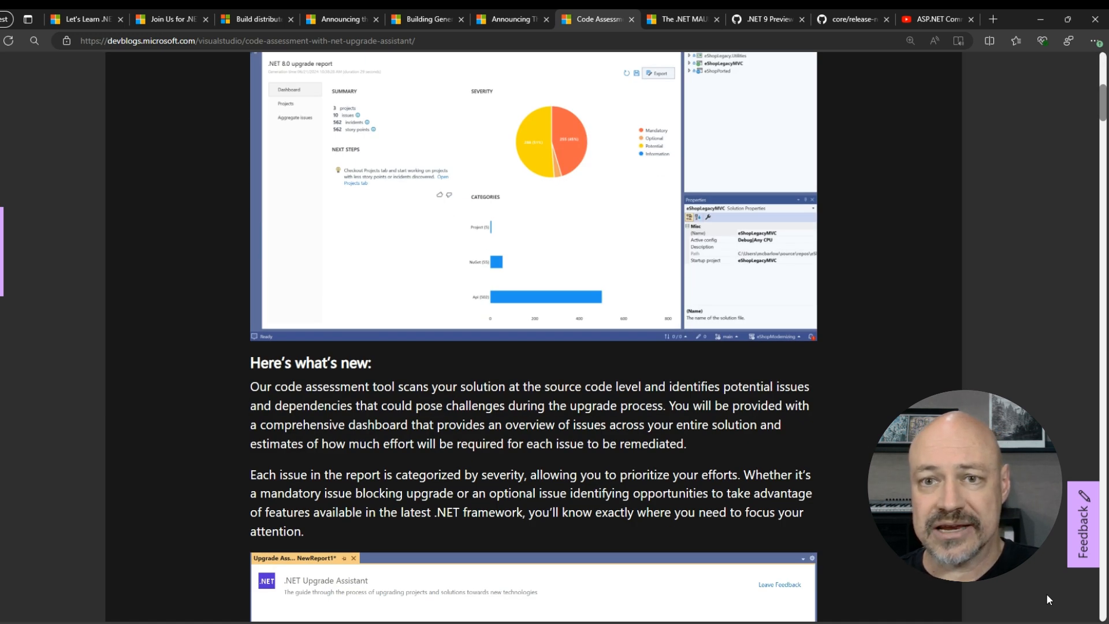
scroll(down, 3)
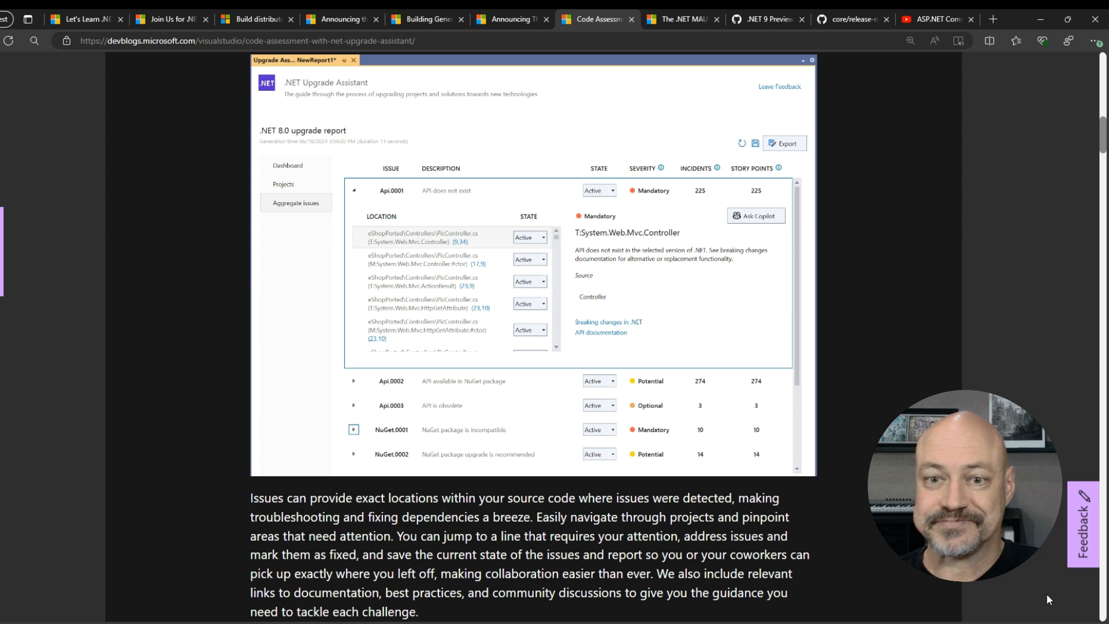
click(677, 19)
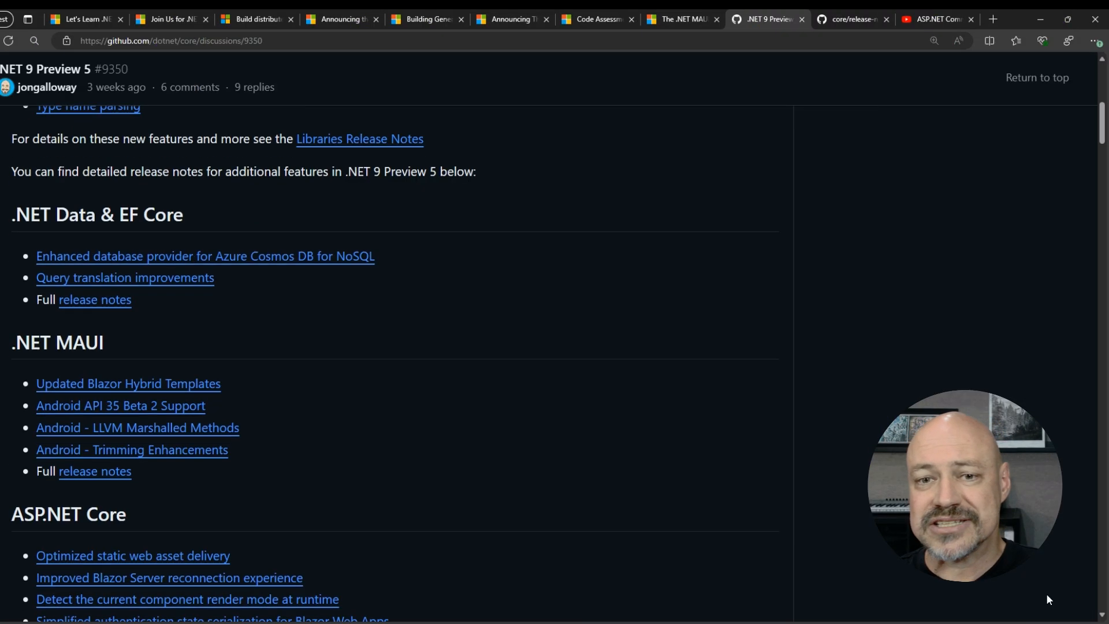
- Read the aspnetcore.md notes on optimized static web asset delivery, then switch to the ASP.NET Community Standup video
click(132, 556)
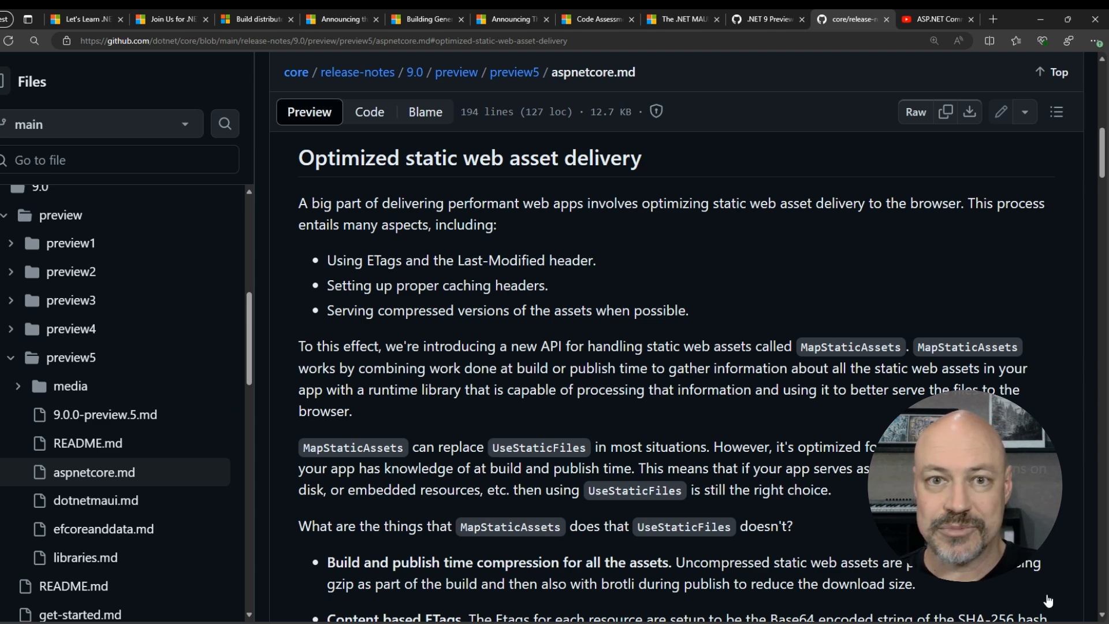
click(935, 19)
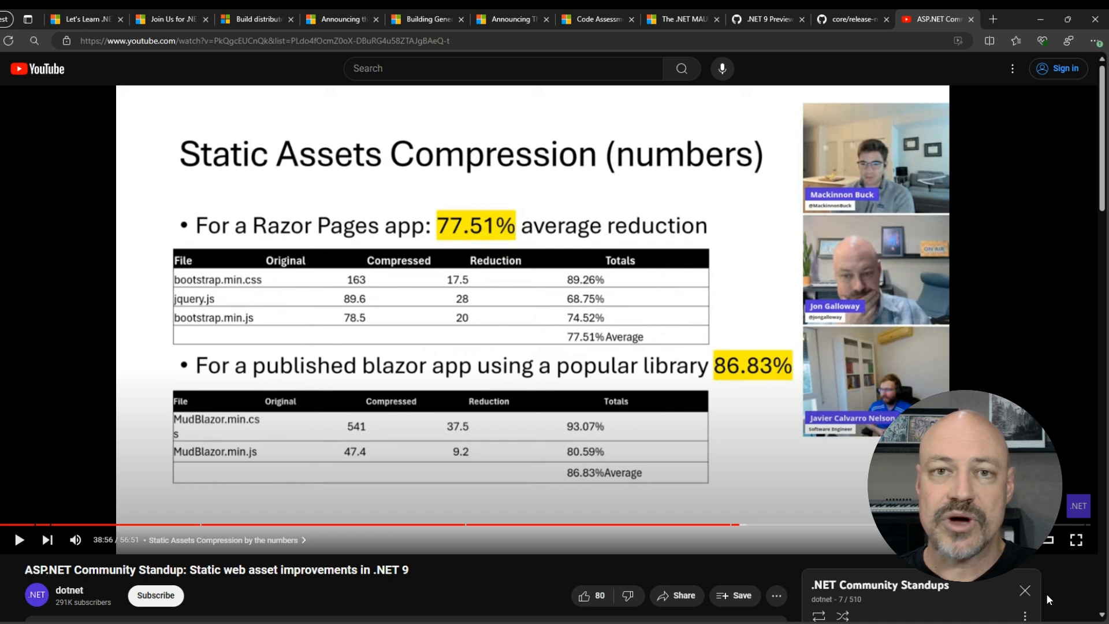